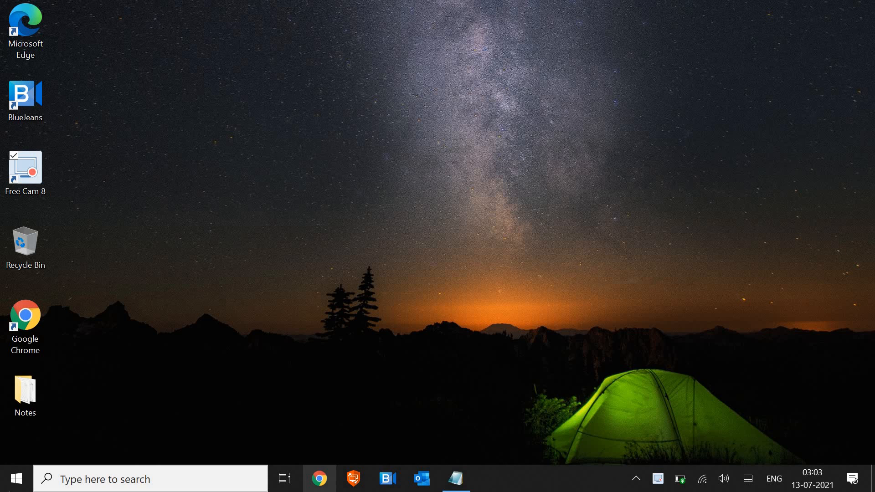
{"action": "mouse_move", "coordinate": [15, 479]}
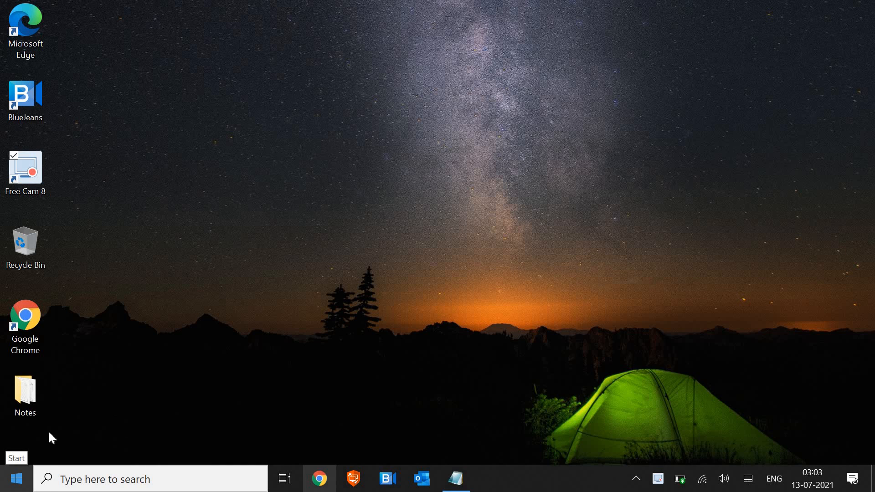
{"action": "mouse_move", "coordinate": [15, 478]}
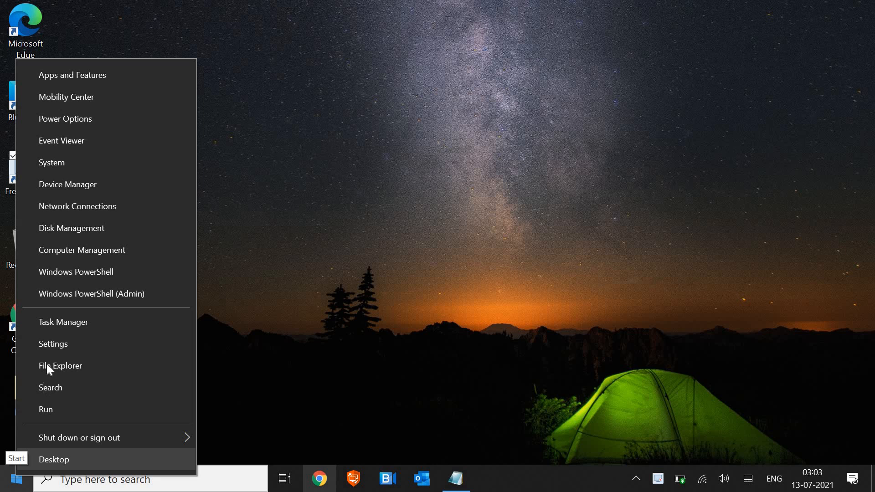
- Open Task Manager full-screen and scroll the process list to the Search background process
{"action": "left_click", "coordinate": [63, 322]}
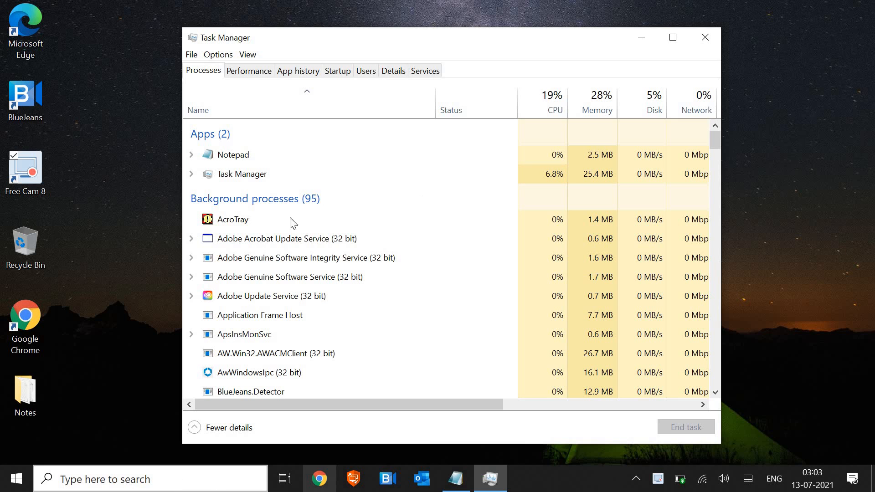
{"action": "left_click", "coordinate": [671, 37]}
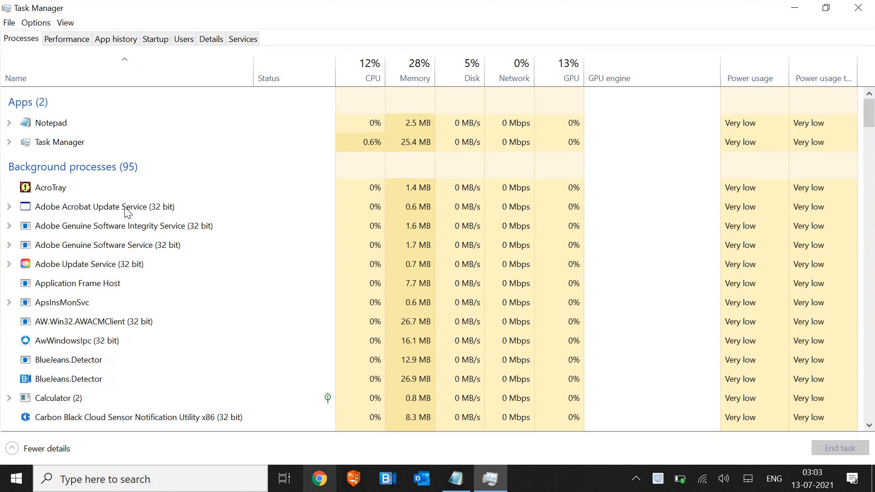
{"action": "left_click", "coordinate": [122, 226]}
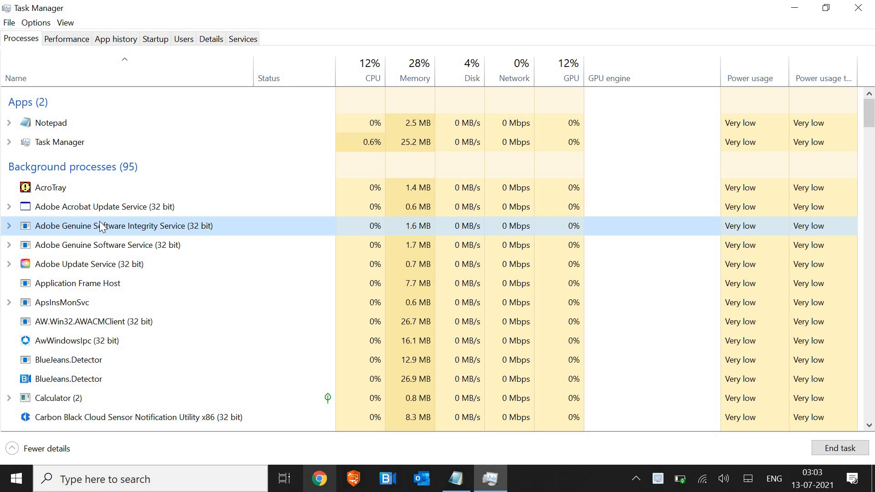
{"action": "scroll", "scroll_direction": "down", "scroll_amount": 3}
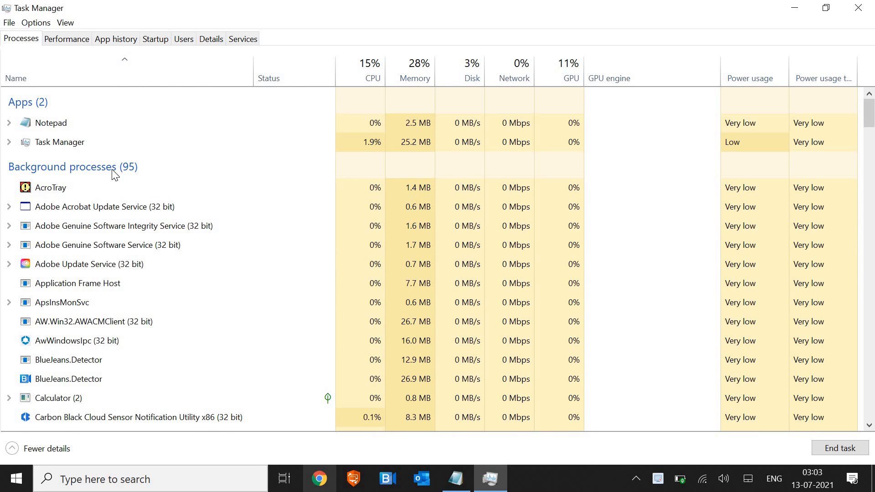
{"action": "left_click", "coordinate": [103, 207]}
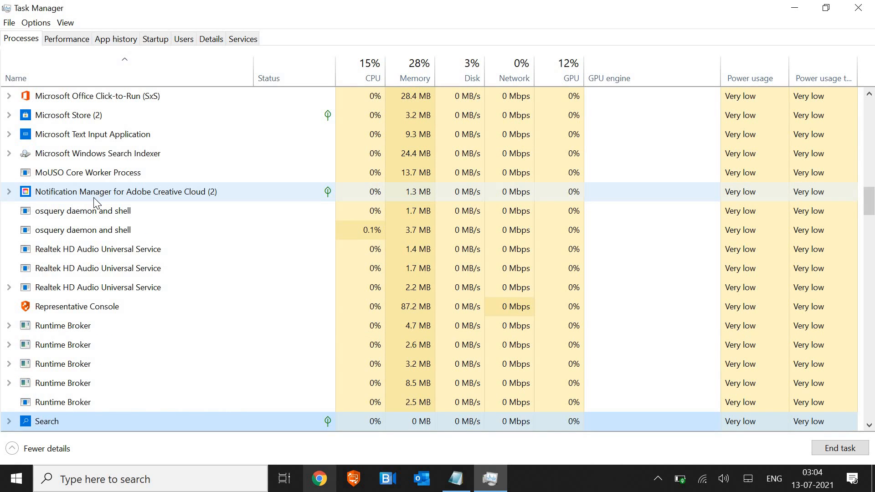
{"action": "scroll", "scroll_direction": "down", "scroll_amount": 3}
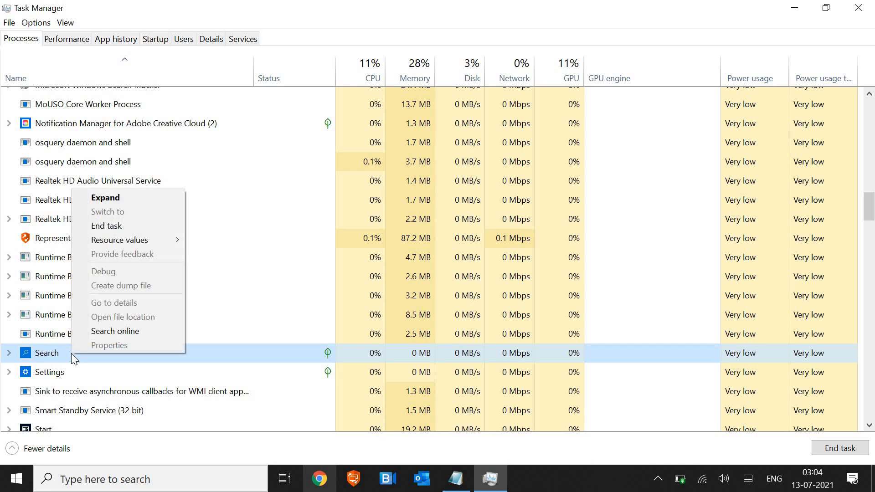
{"action": "mouse_move", "coordinate": [115, 229]}
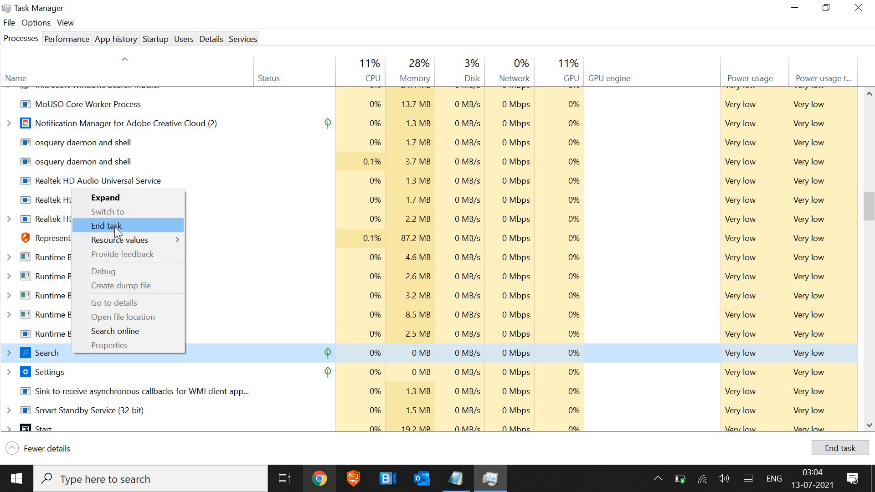
{"action": "mouse_move", "coordinate": [471, 261]}
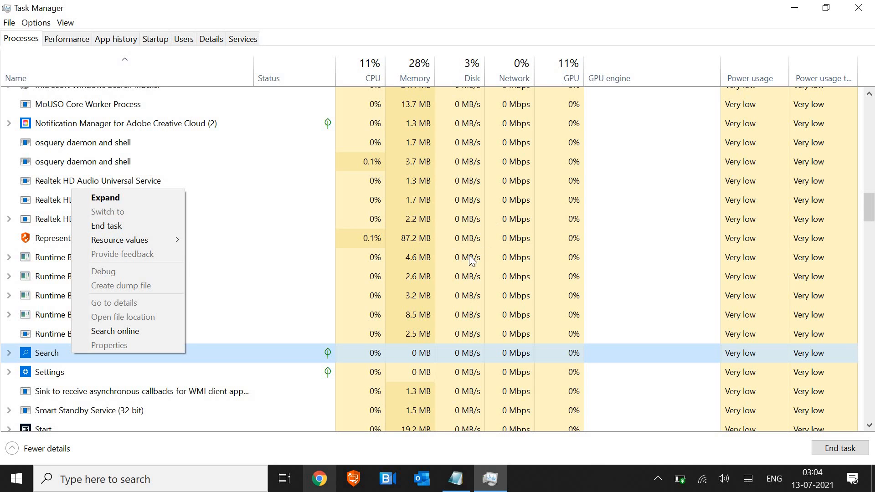
{"action": "mouse_move", "coordinate": [630, 180]}
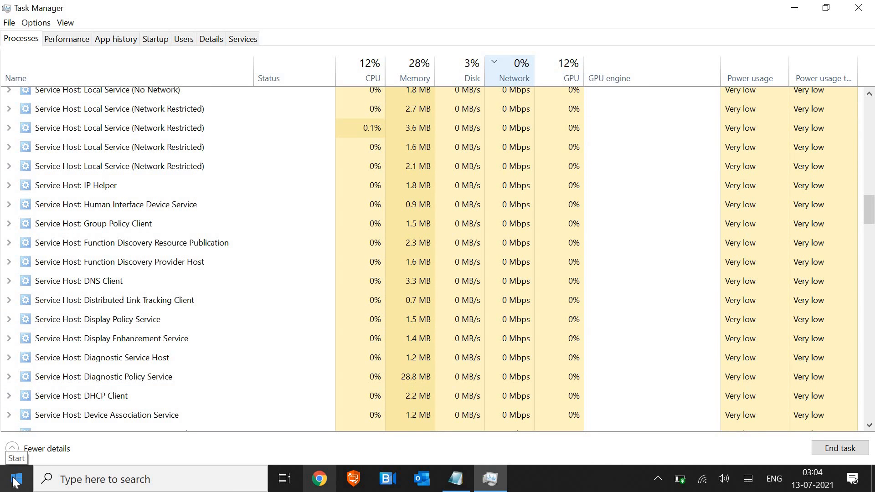
- Open the Start menu and scroll the installed-apps list toward File Explorer
{"action": "left_click", "coordinate": [15, 479]}
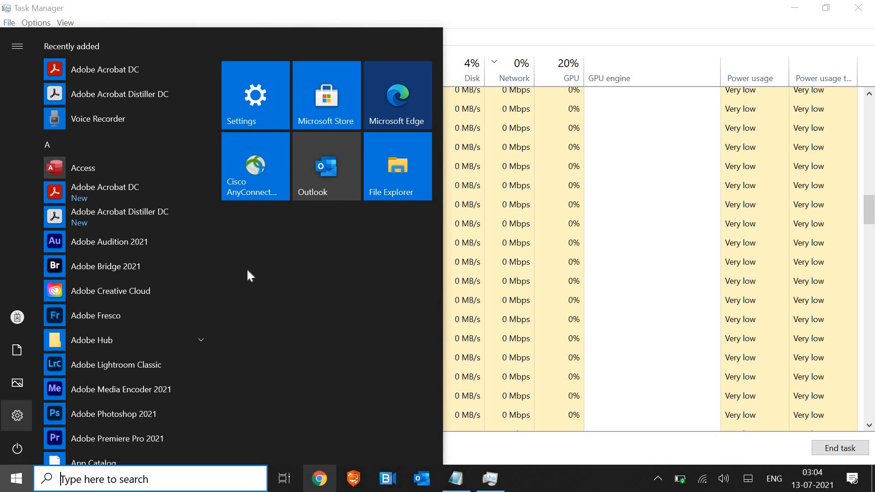
{"action": "scroll", "scroll_direction": "down", "scroll_amount": 3}
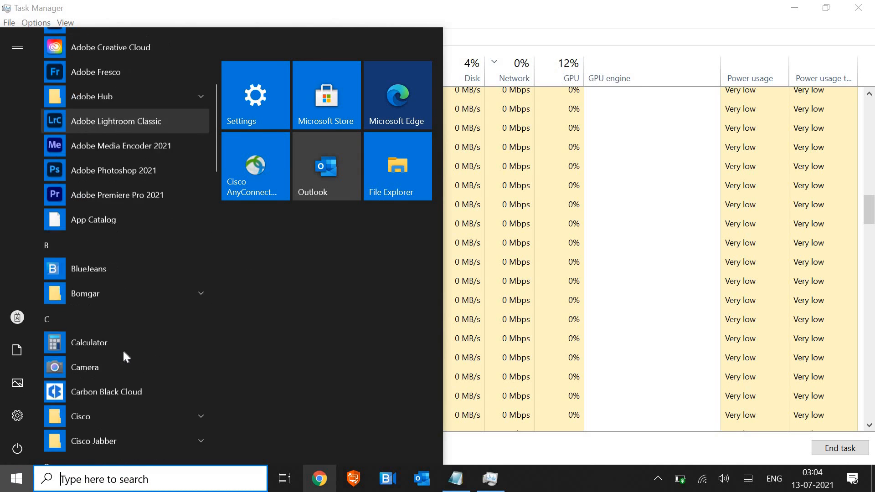
{"action": "scroll", "scroll_direction": "down", "scroll_amount": 3}
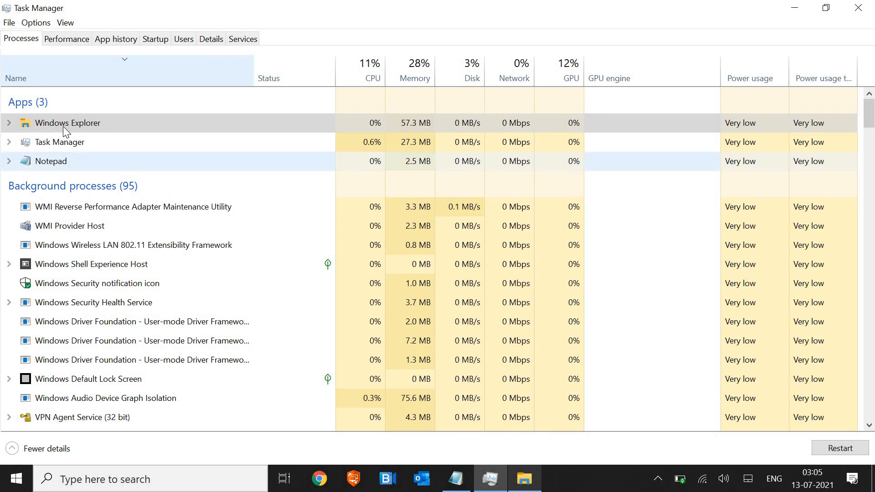
- Select Windows Explorer under Apps and bring up its Restart and End options
{"action": "left_click", "coordinate": [67, 123]}
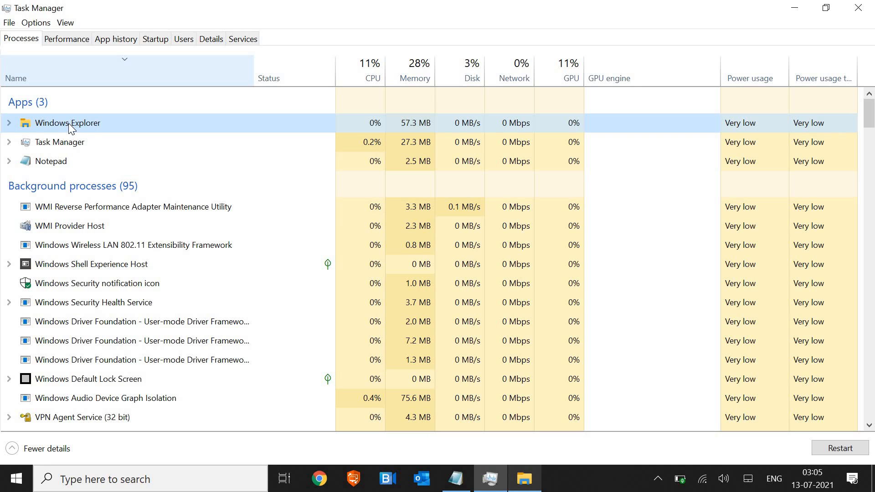
{"action": "right_click", "coordinate": [68, 122]}
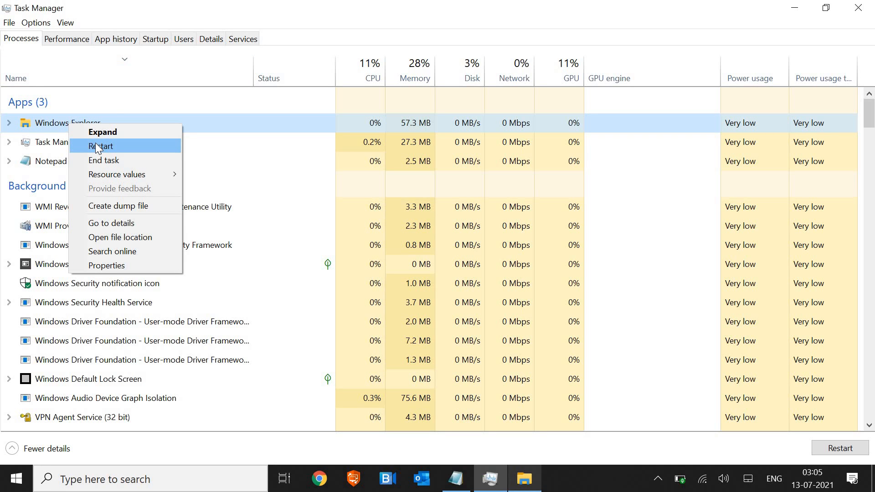
{"action": "mouse_move", "coordinate": [176, 432]}
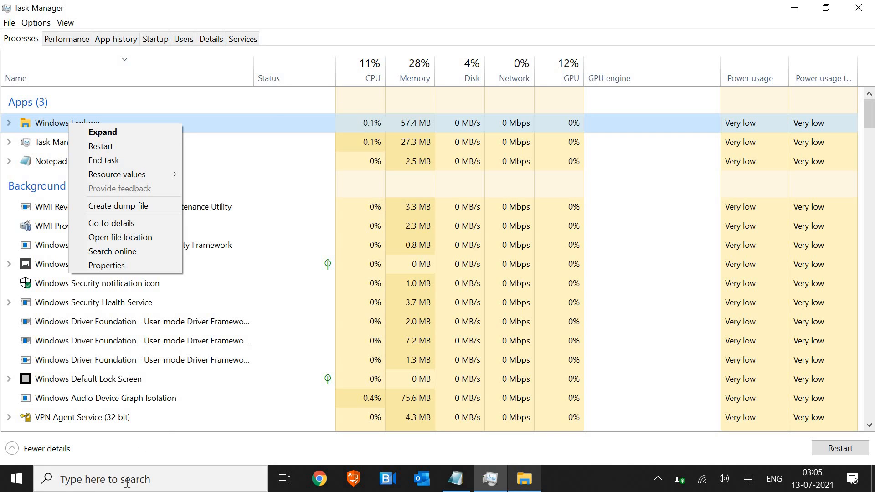
{"action": "mouse_move", "coordinate": [490, 435]}
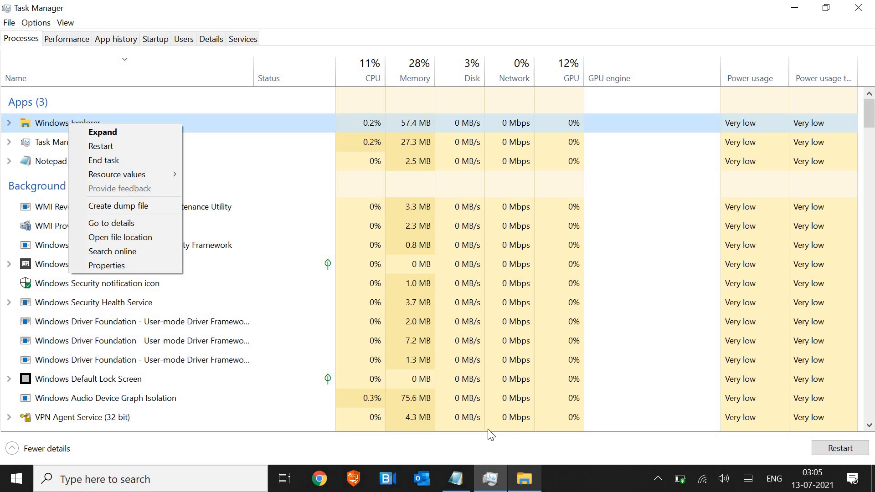
{"action": "mouse_move", "coordinate": [773, 326]}
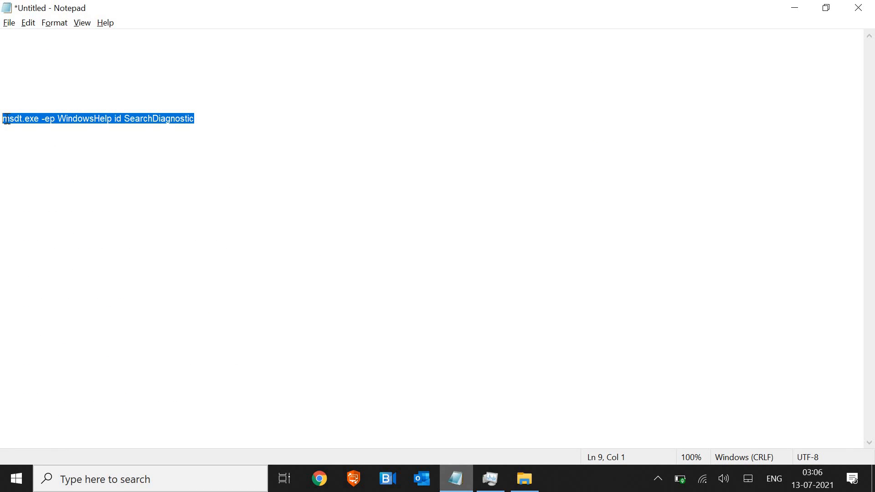
{"action": "mouse_move", "coordinate": [254, 148]}
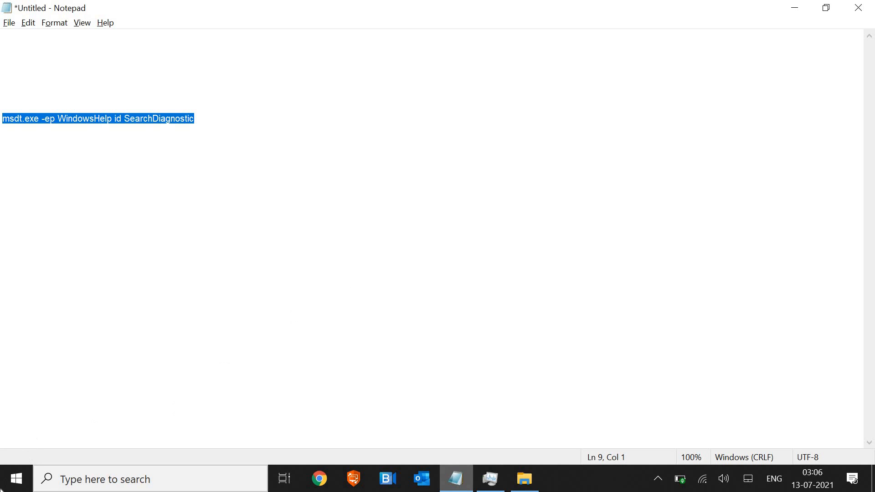
{"action": "mouse_move", "coordinate": [11, 478]}
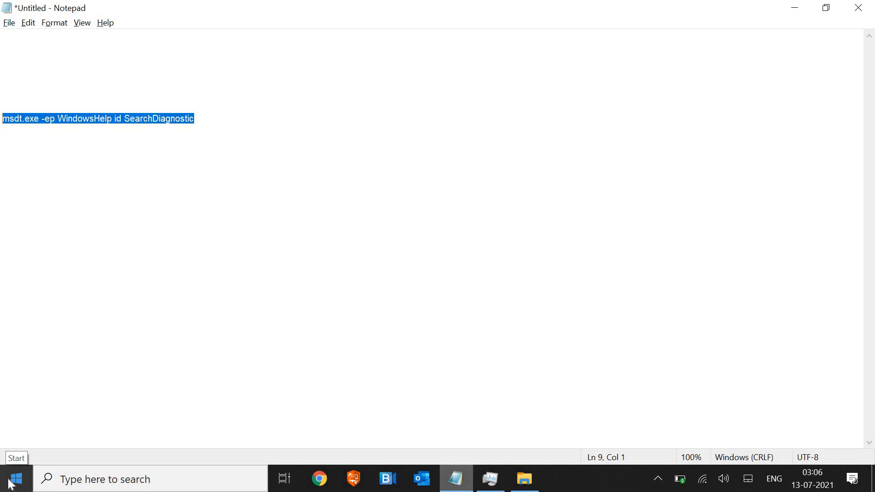
- Run 'msdt.exe -ep WindowsHelp id SearchDiagnostic' from the Run dialog
{"action": "right_click", "coordinate": [11, 482]}
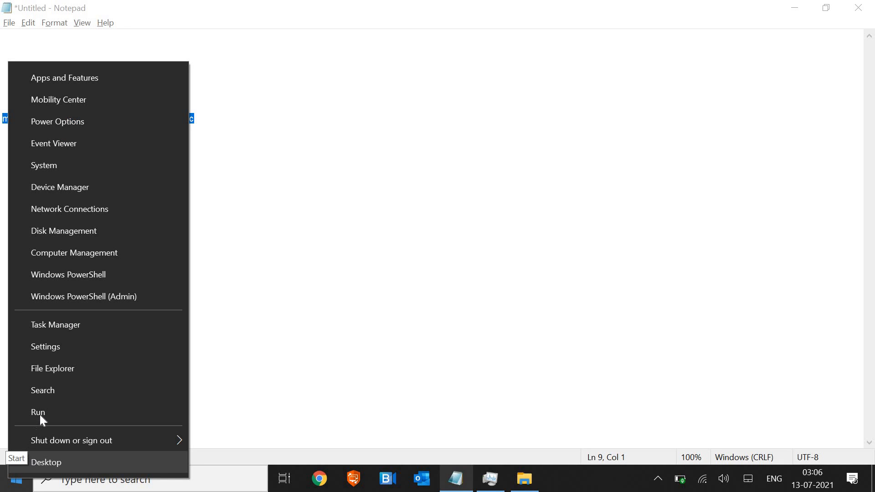
{"action": "left_click", "coordinate": [38, 412]}
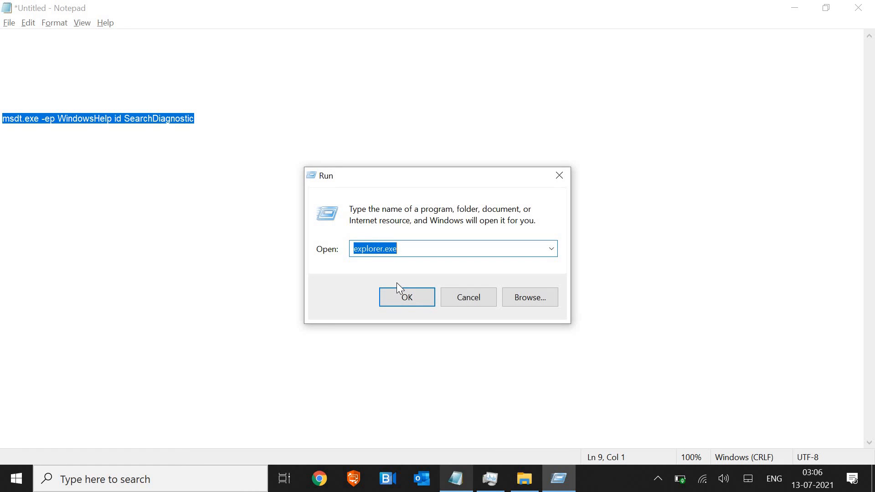
{"action": "type", "text": "msdt.exe -ep WindowsHelp id SearchDiagnostic"}
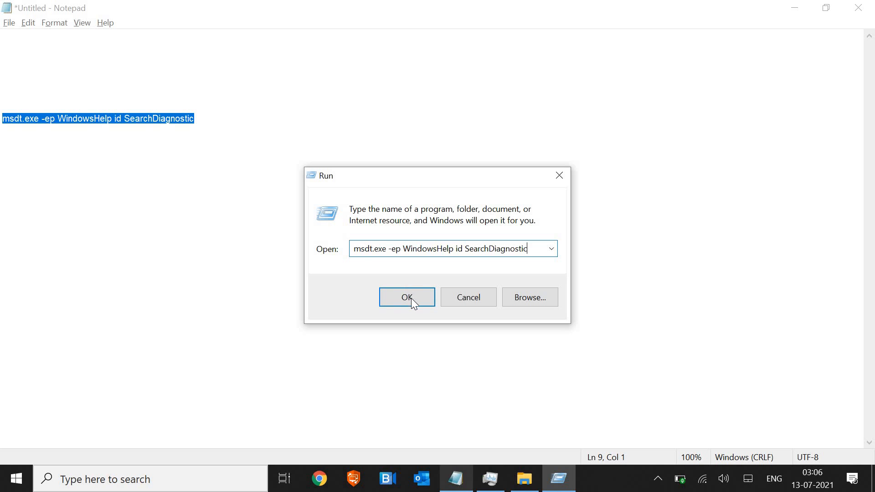
{"action": "left_click", "coordinate": [405, 296]}
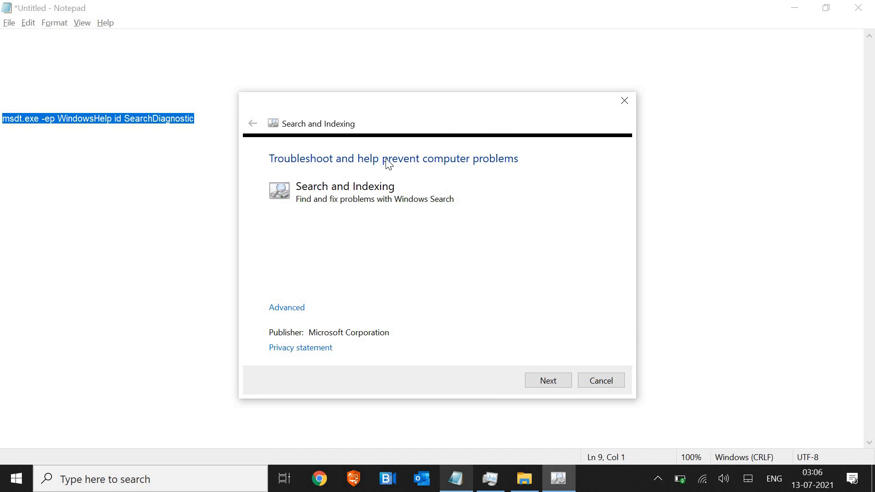
{"action": "mouse_move", "coordinate": [425, 201]}
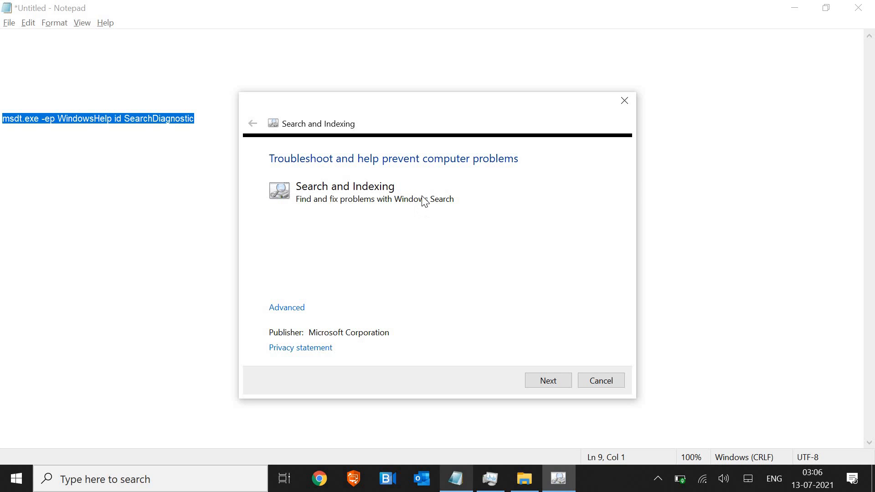
{"action": "mouse_move", "coordinate": [378, 199]}
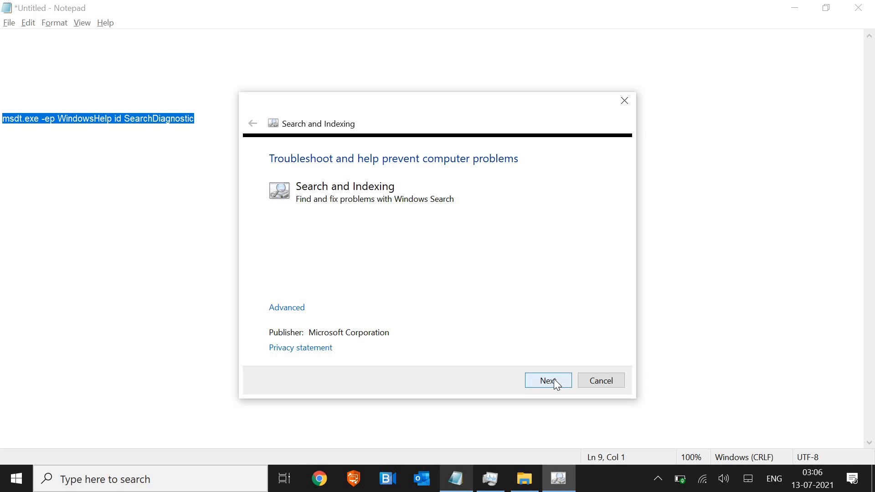
- Advance the troubleshooter past its first page to the search-problem checklist
{"action": "left_click", "coordinate": [547, 380]}
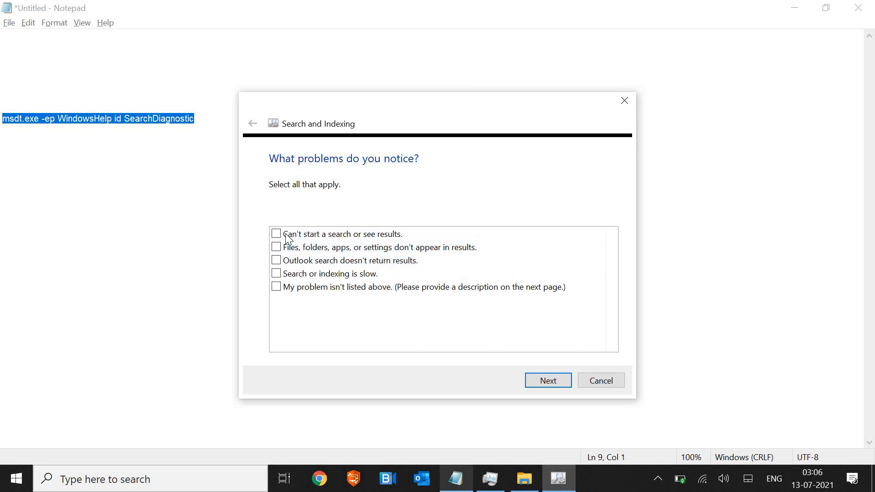
{"action": "mouse_move", "coordinate": [285, 287]}
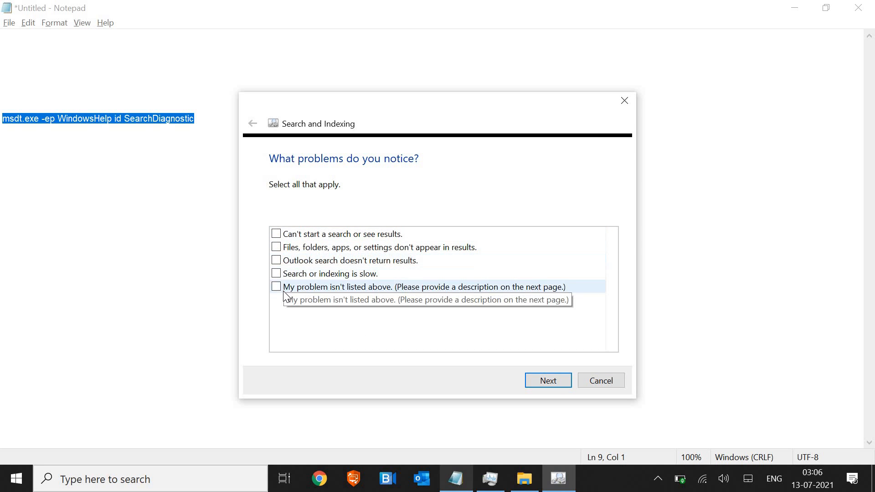